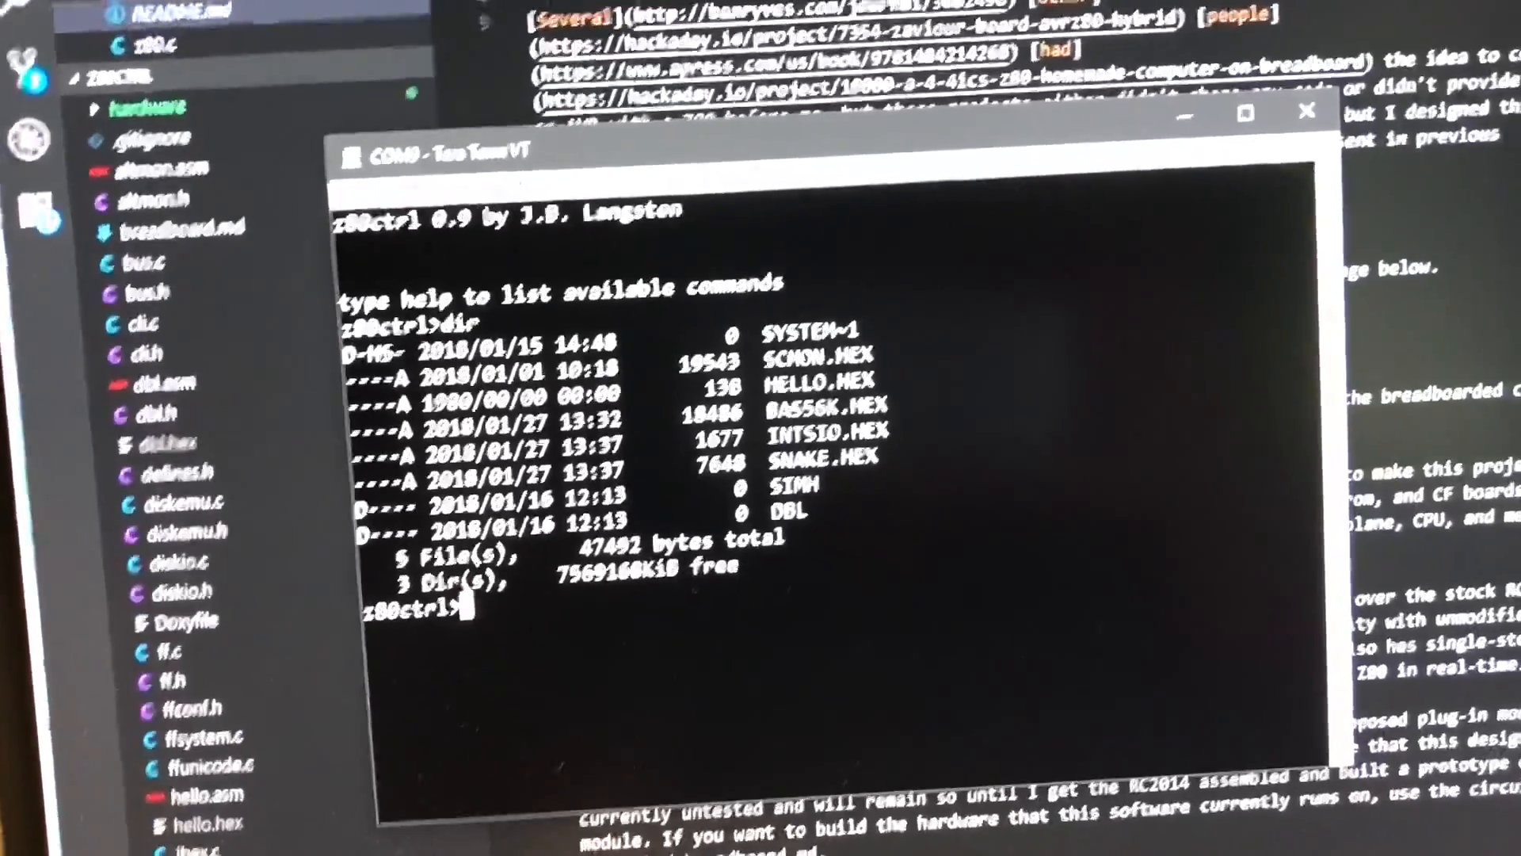
type("lo")
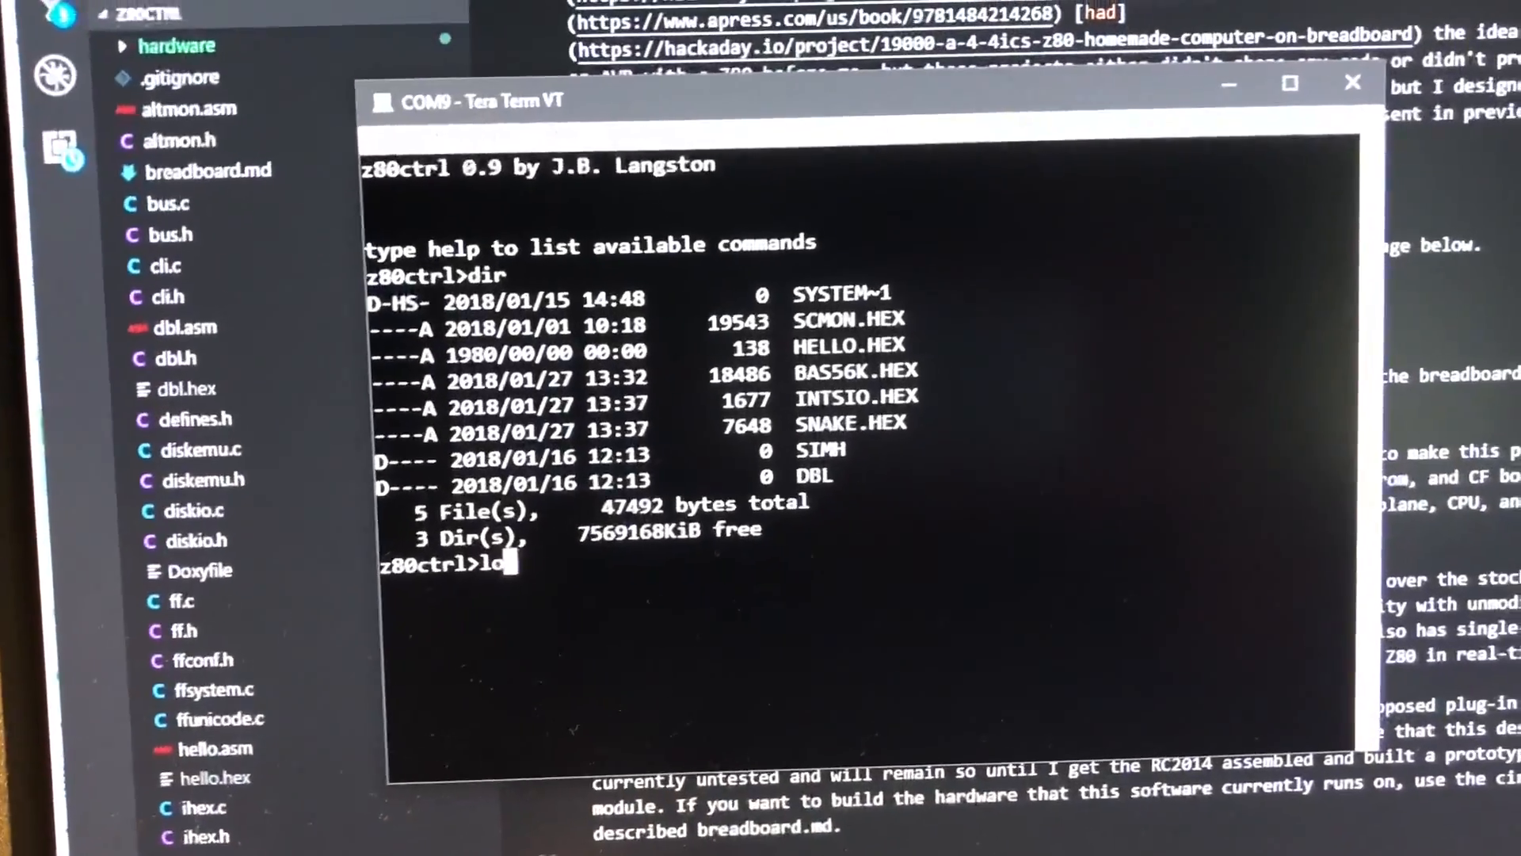